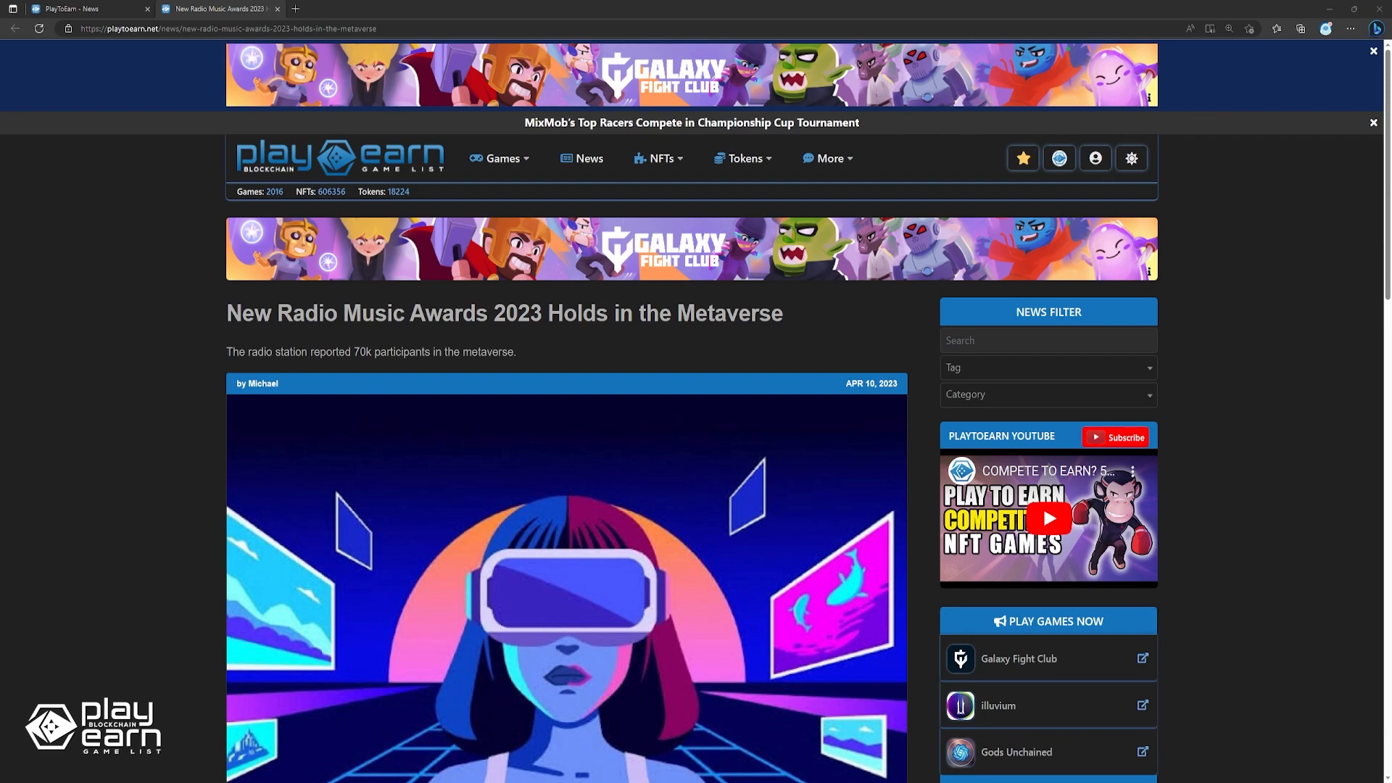
# Read the New Radio Music Awards 2023 article down to the share buttons and disclaimer
pyautogui.scroll(-3)
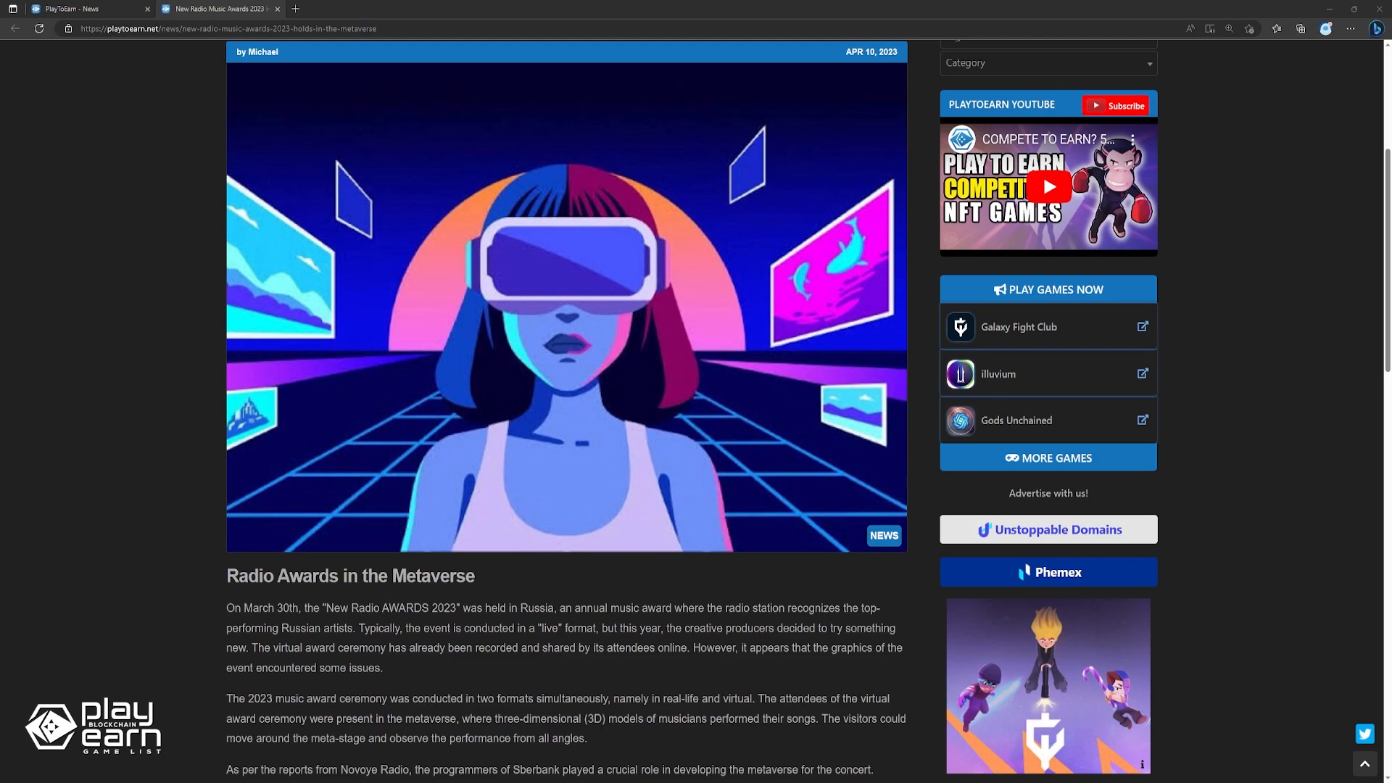
pyautogui.scroll(-3)
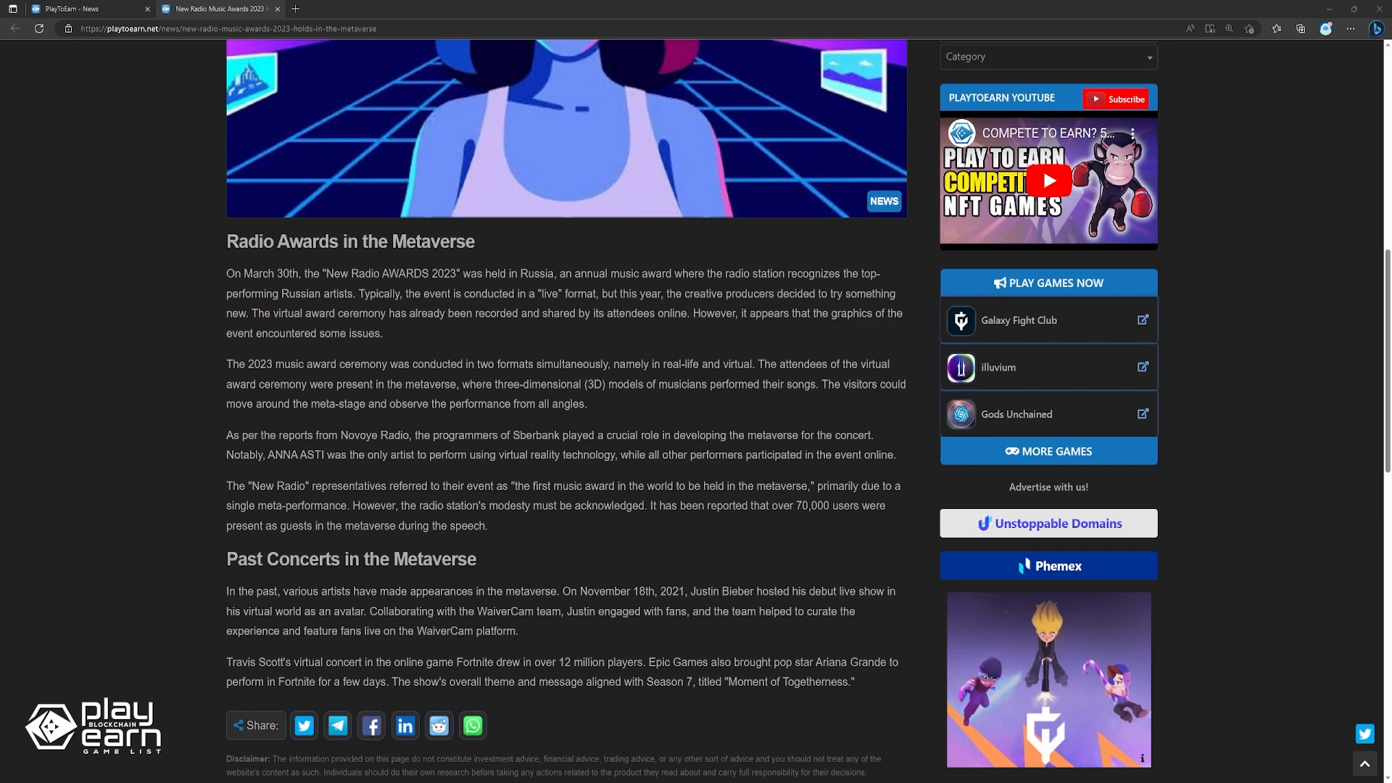
pyautogui.scroll(-3)
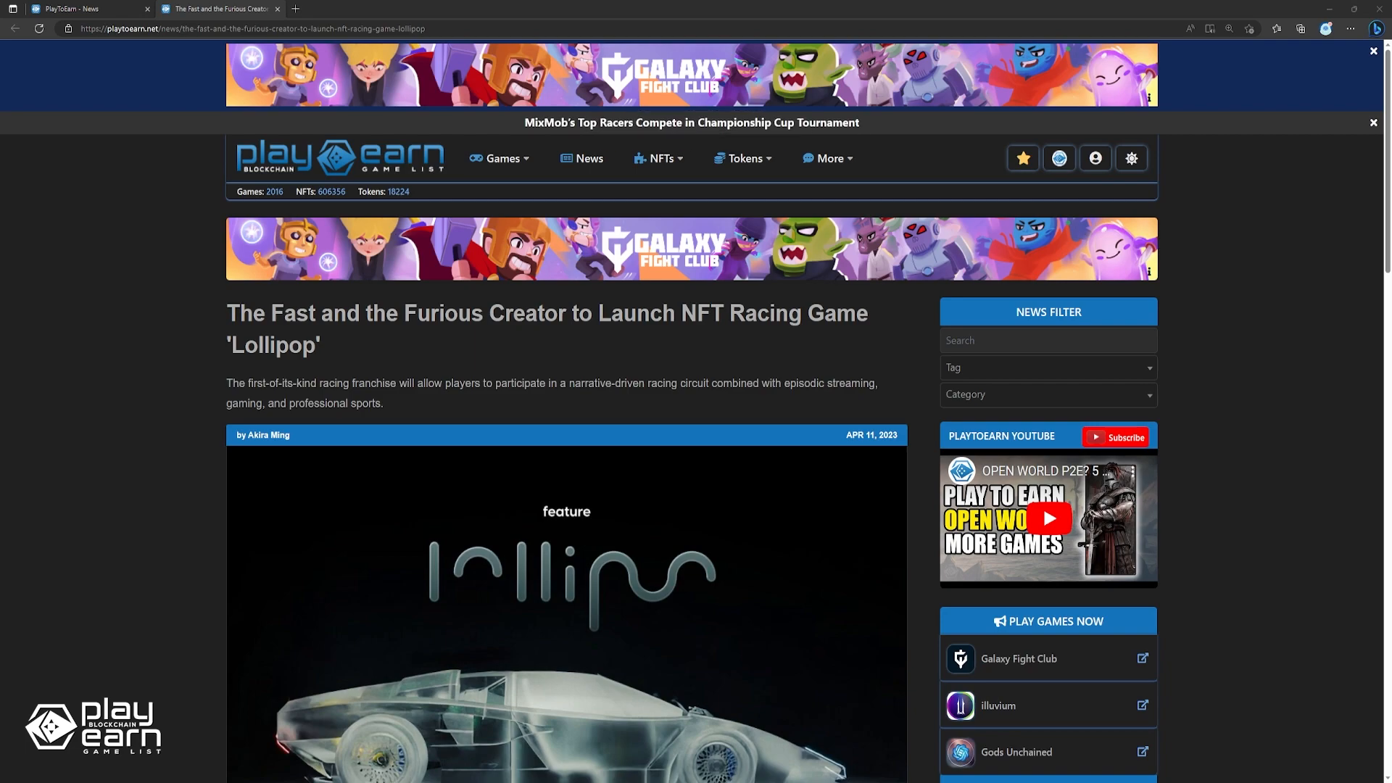
# Read the introduction of the Lollipop NFT racing game article by the Fast and Furious creator
pyautogui.scroll(-3)
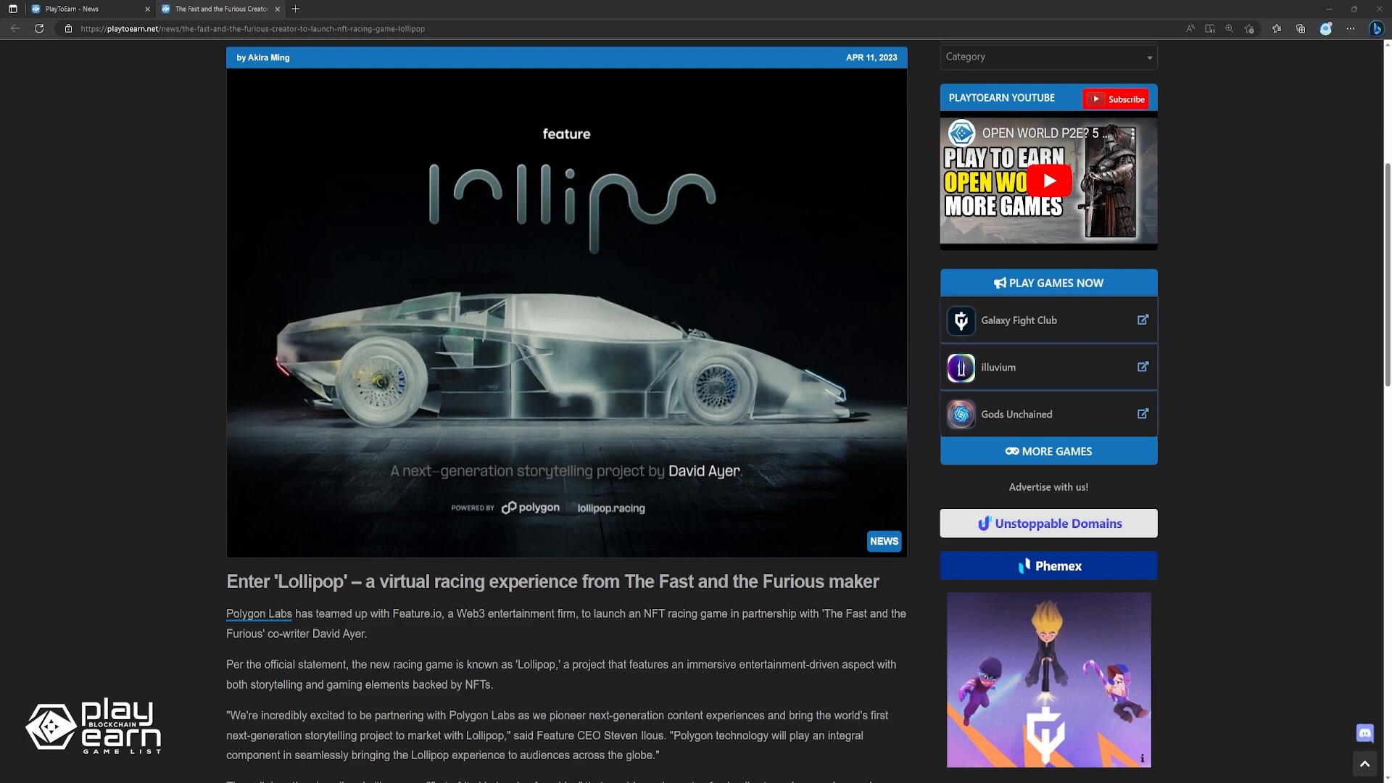
pyautogui.scroll(-3)
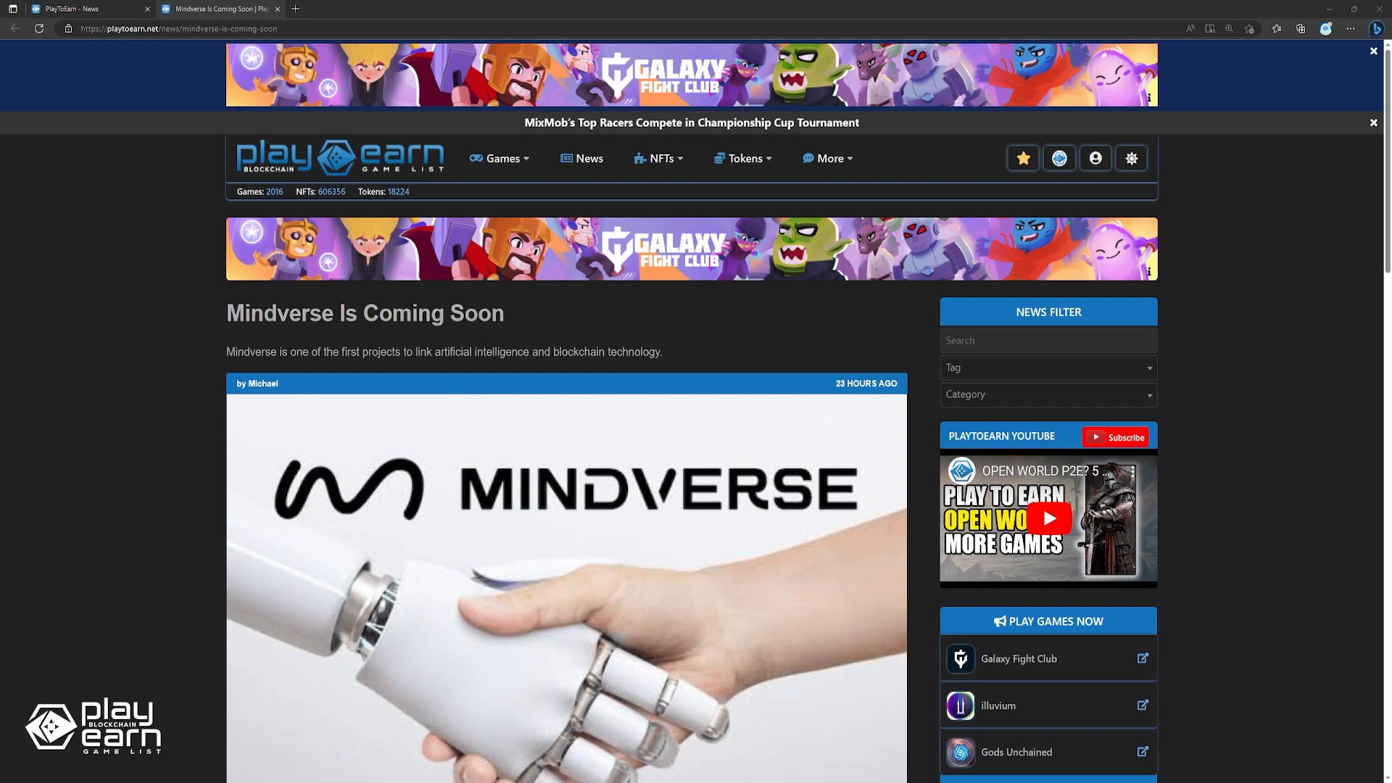
# Read the Mindverse Is Coming Soon article through to its share buttons
pyautogui.scroll(-3)
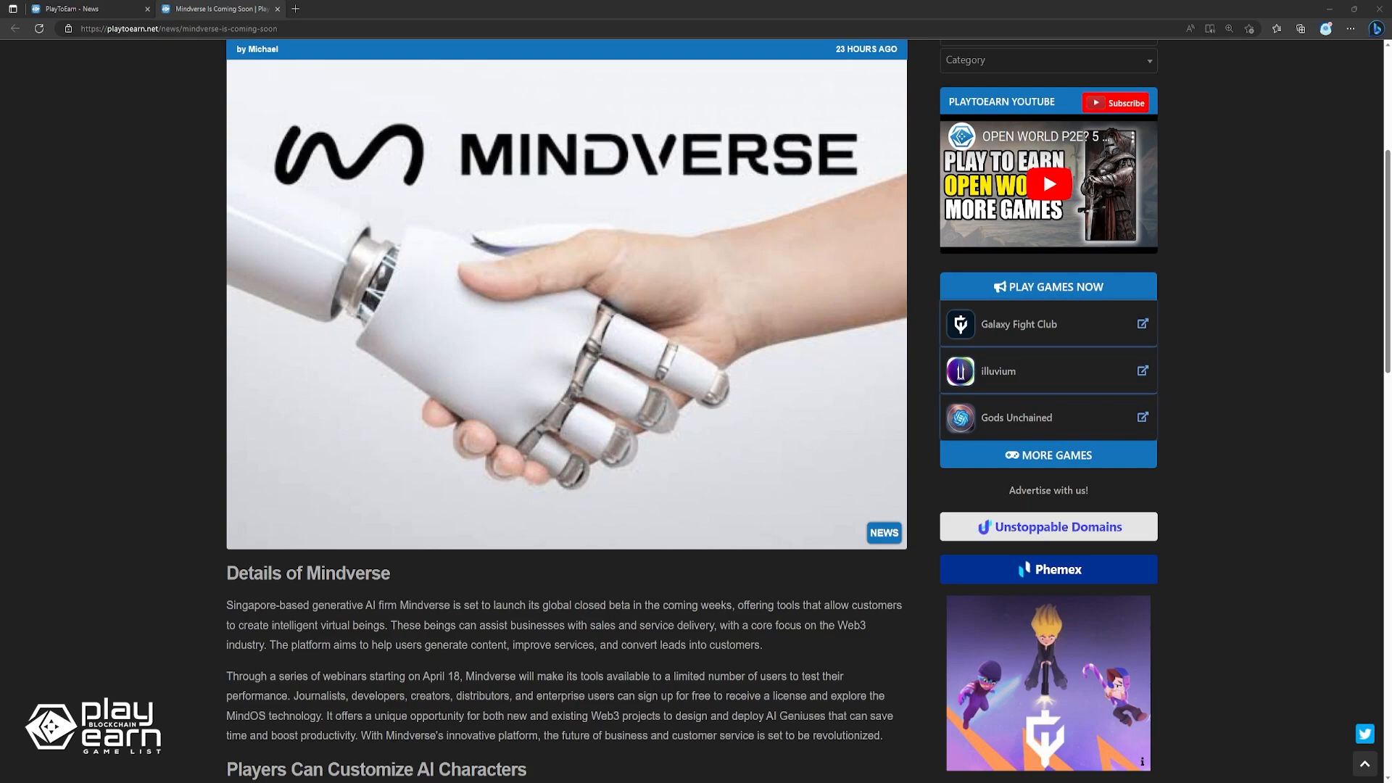
pyautogui.scroll(-3)
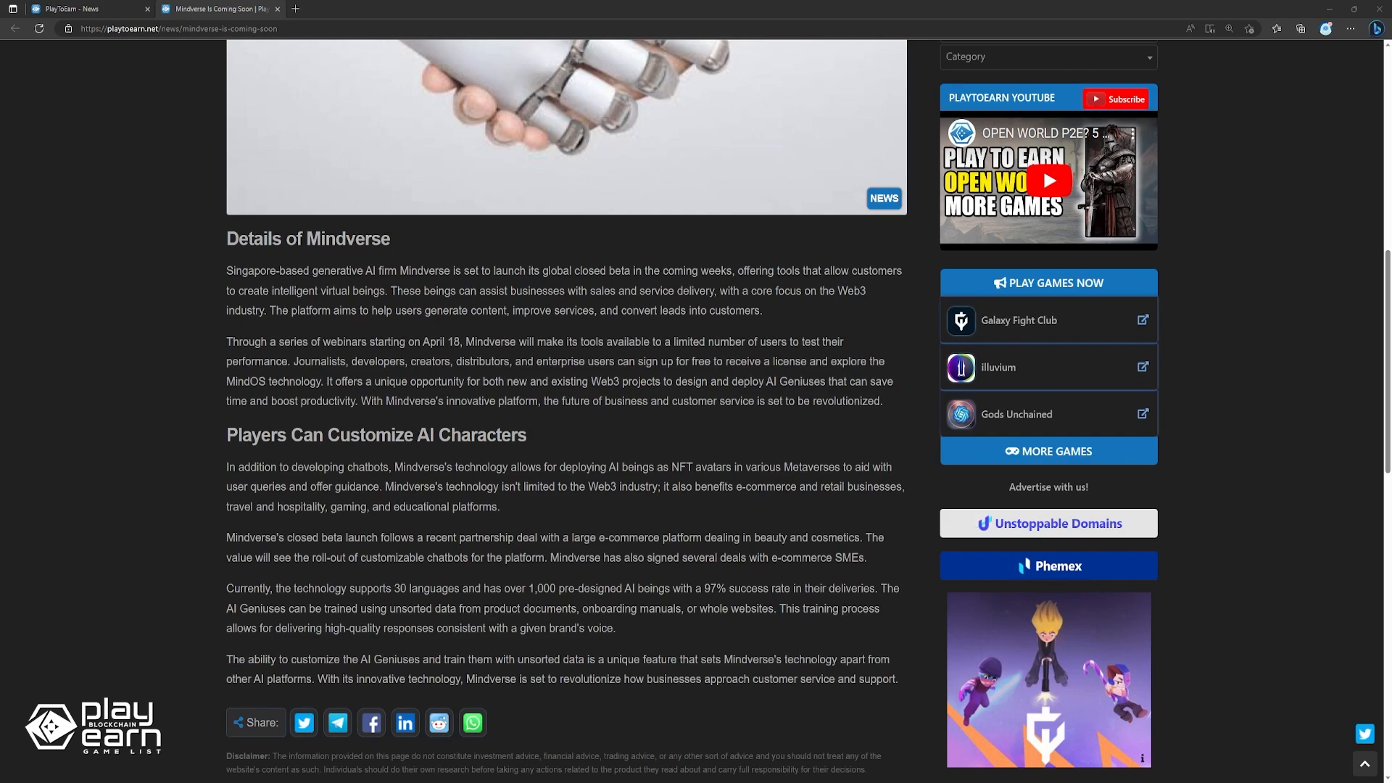
pyautogui.scroll(-3)
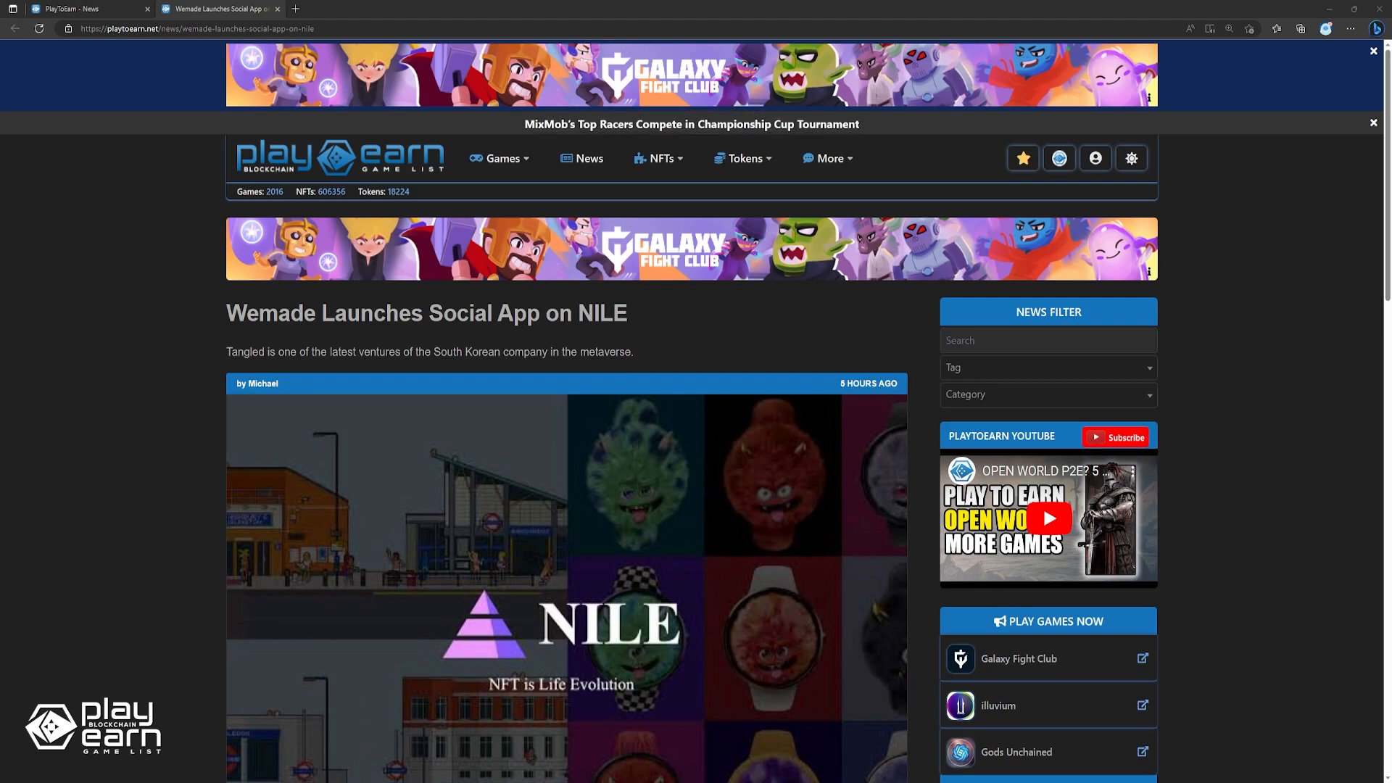
pyautogui.scroll(-3)
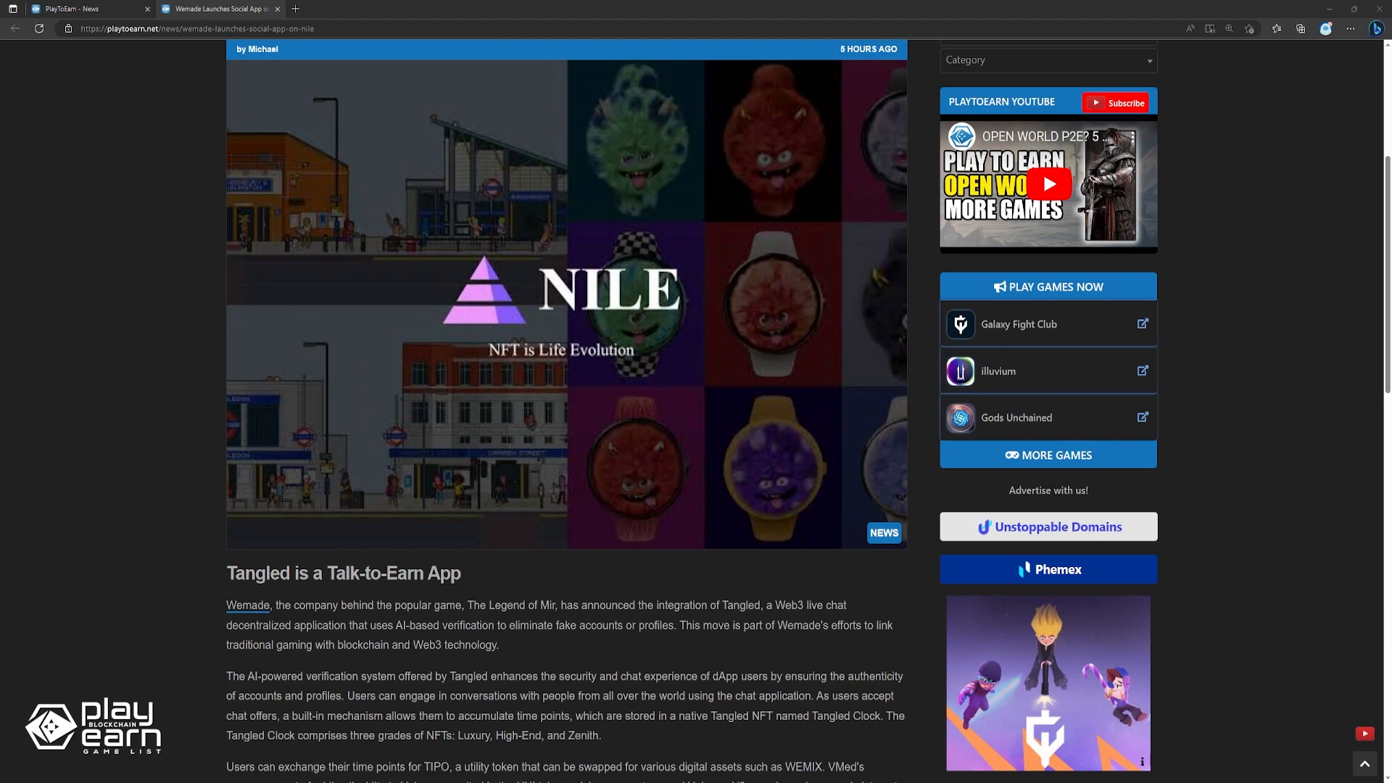
pyautogui.scroll(-3)
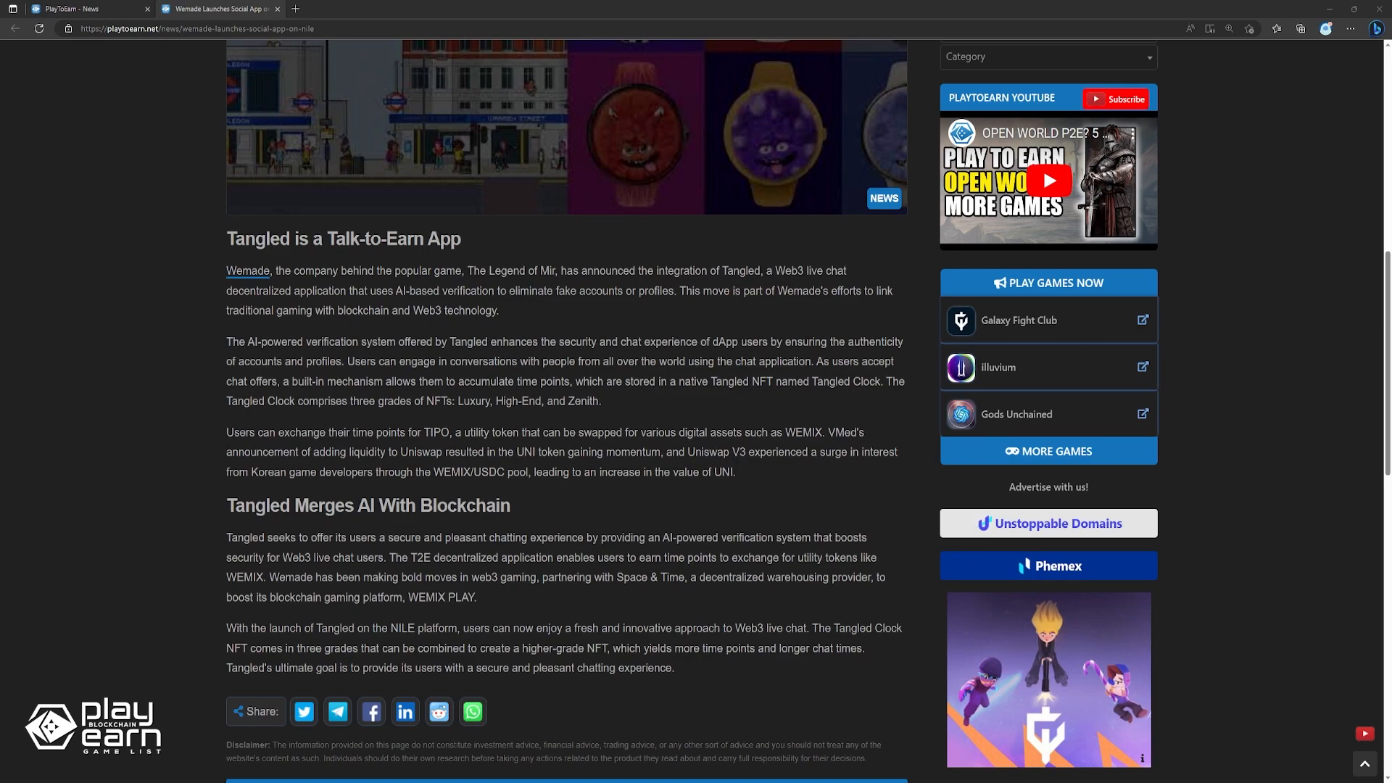
pyautogui.scroll(-3)
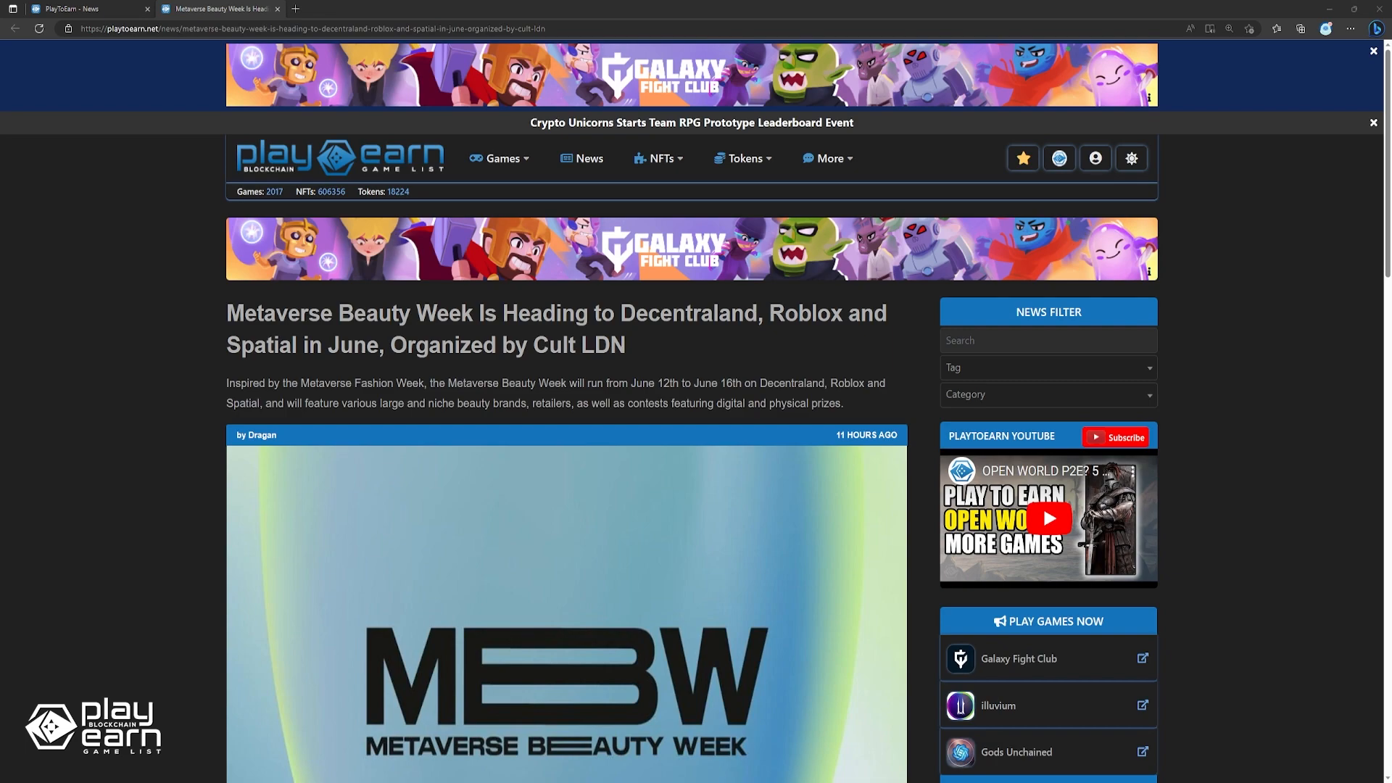
# Read the Metaverse Beauty Week article through to its tags and related news
pyautogui.scroll(-3)
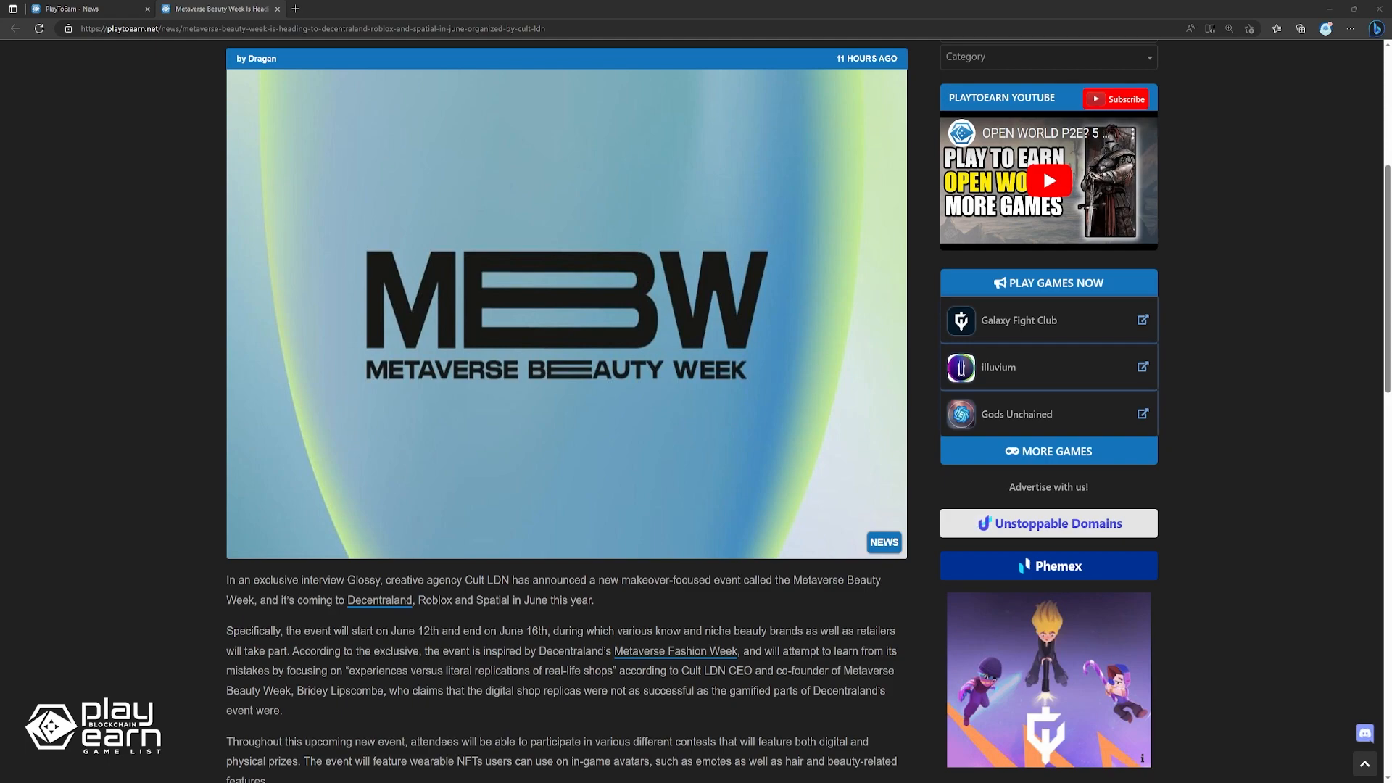
pyautogui.scroll(-3)
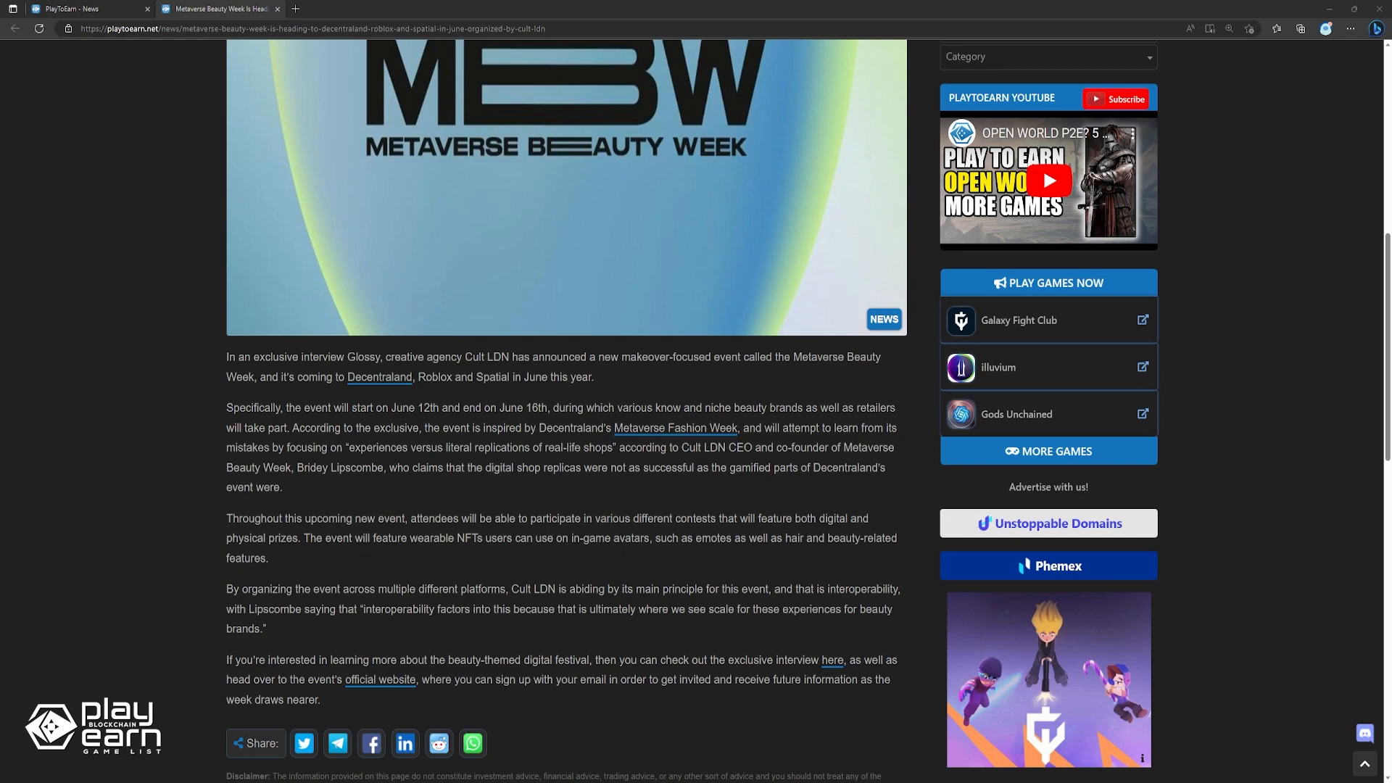
pyautogui.scroll(-3)
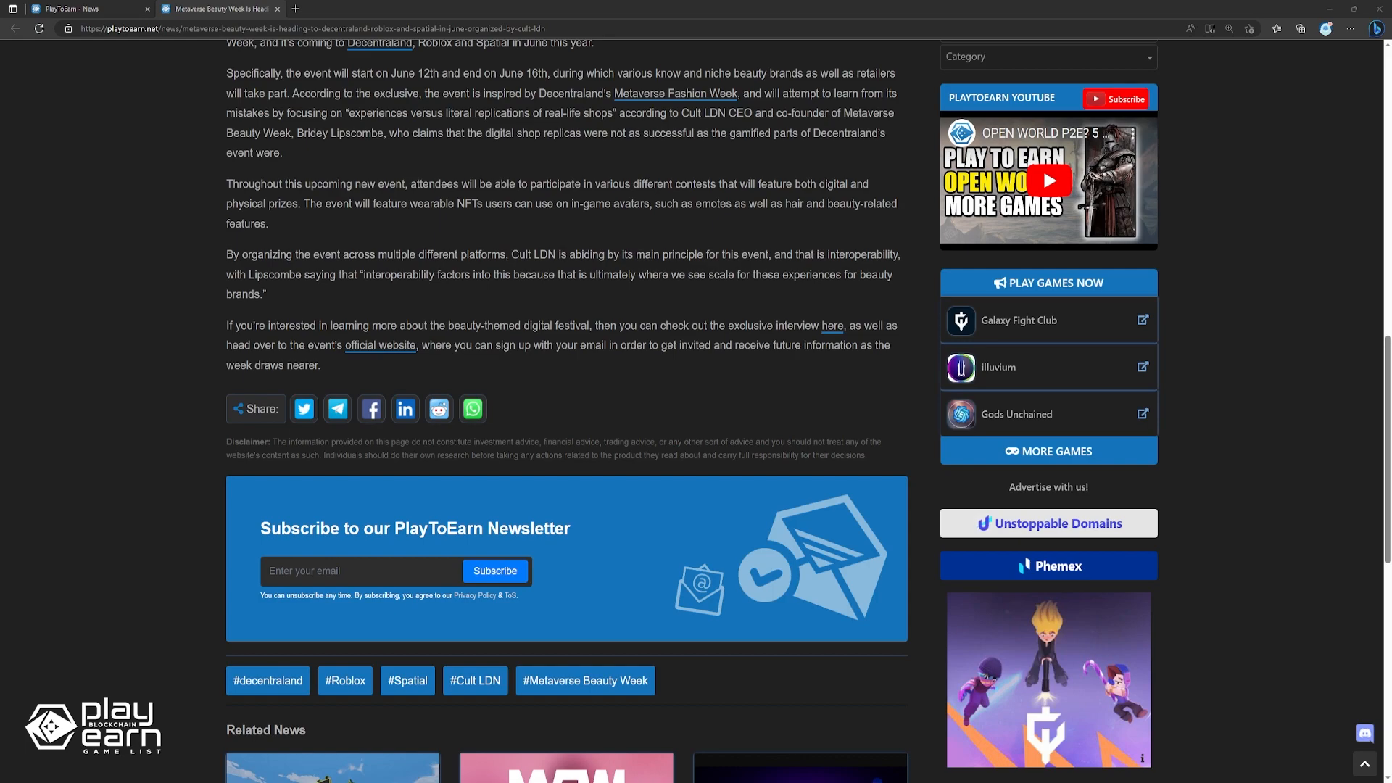
pyautogui.click(277, 8)
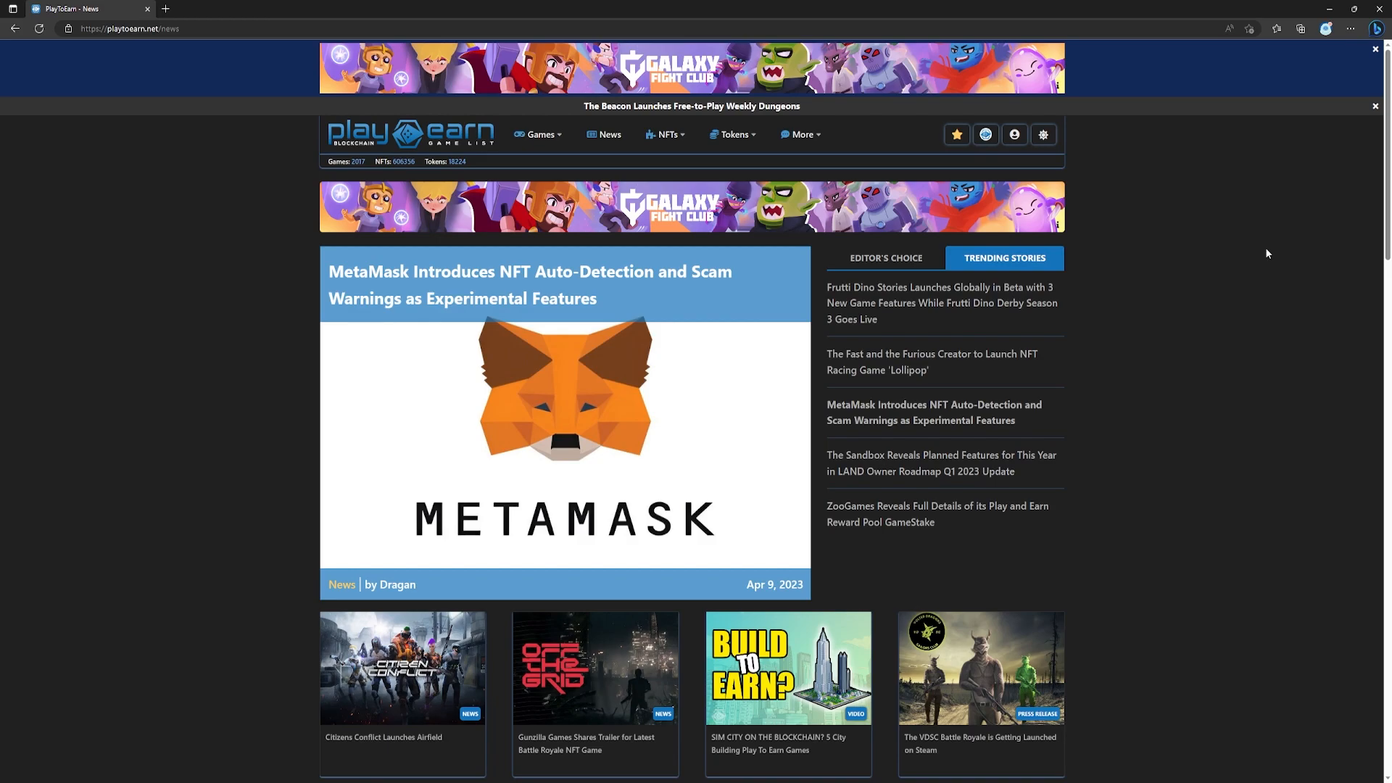
# Close the Metaverse Beauty Week tab to return to the PlayToEarn News tab
pyautogui.click(941, 462)
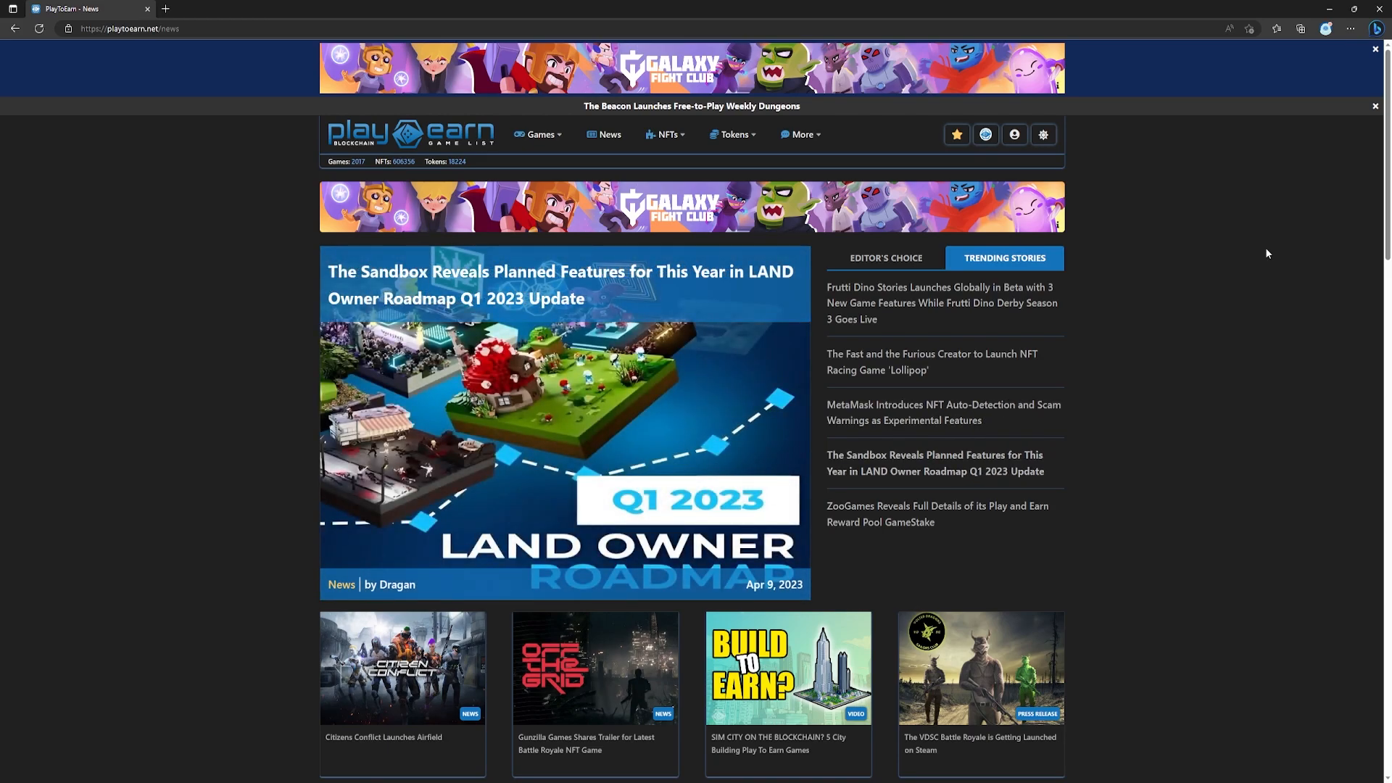